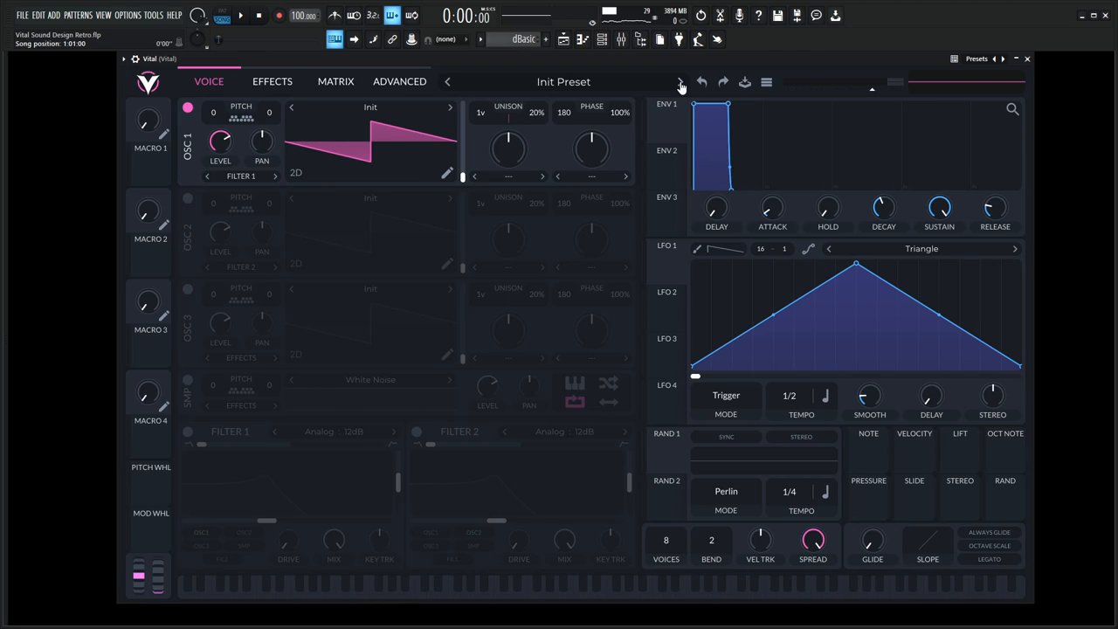
# Step: Load the Factory Basic Shapes wavetable into oscillator 1
pyautogui.click(765, 82)
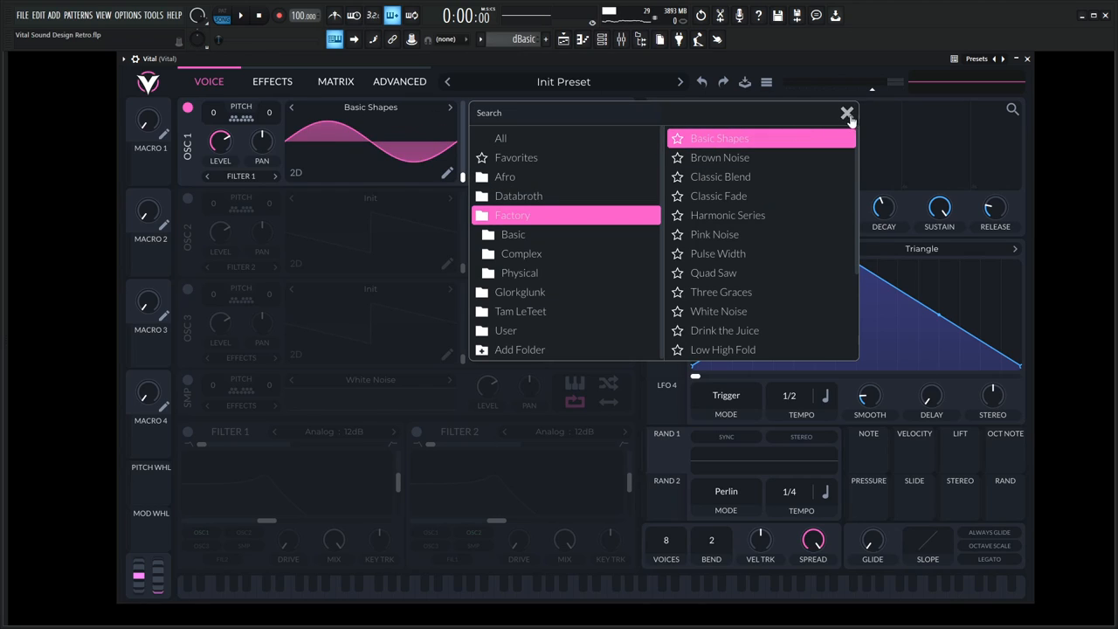
pyautogui.click(720, 138)
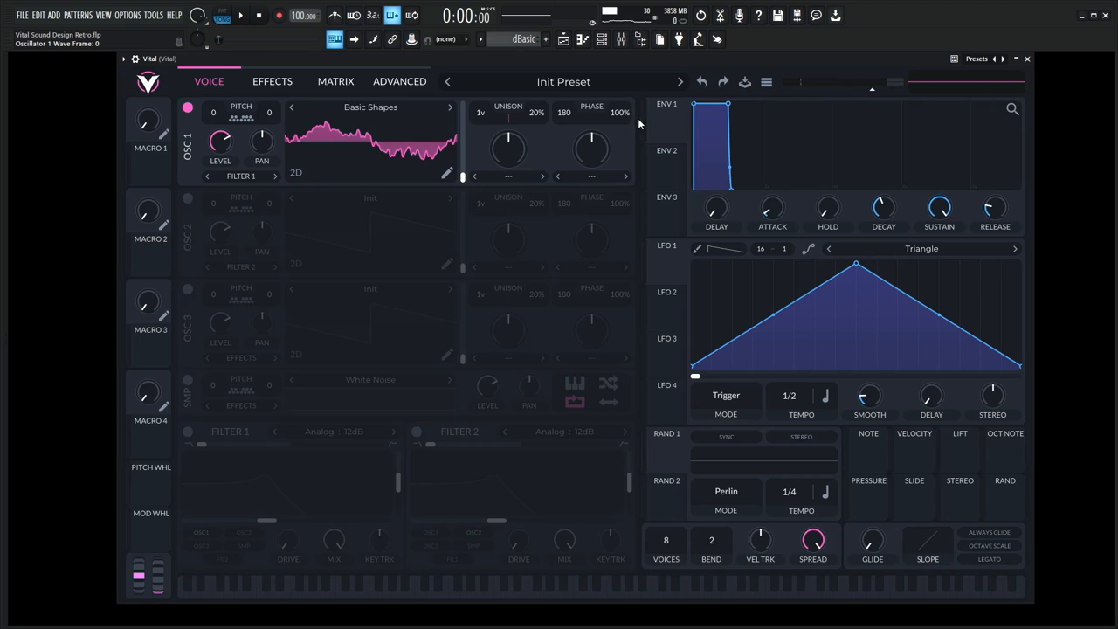
# Step: Lower ENV 1 sustain for a pluck and transpose oscillator 1 up 24 semitones
pyautogui.click(556, 601)
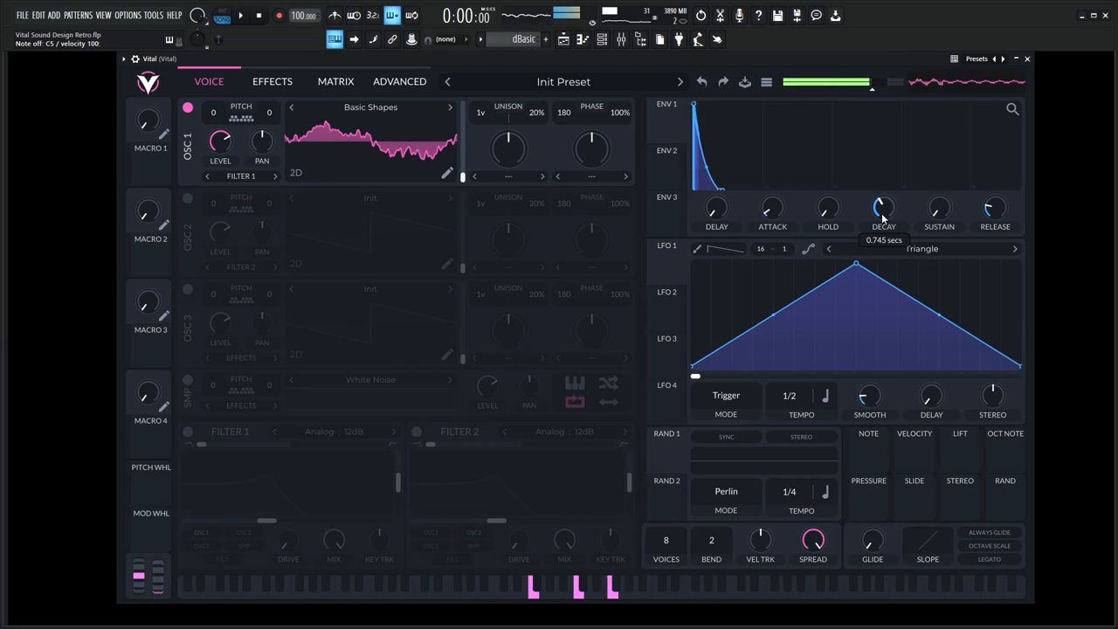
pyautogui.moveTo(215, 116)
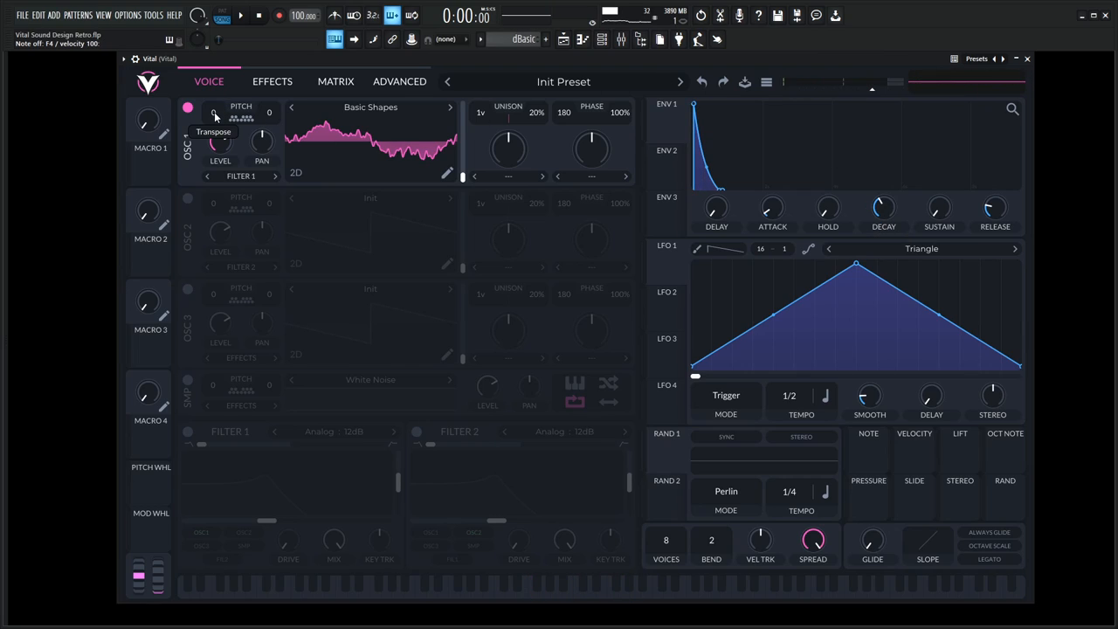
pyautogui.moveTo(213, 112); pyautogui.dragTo(213, 70)
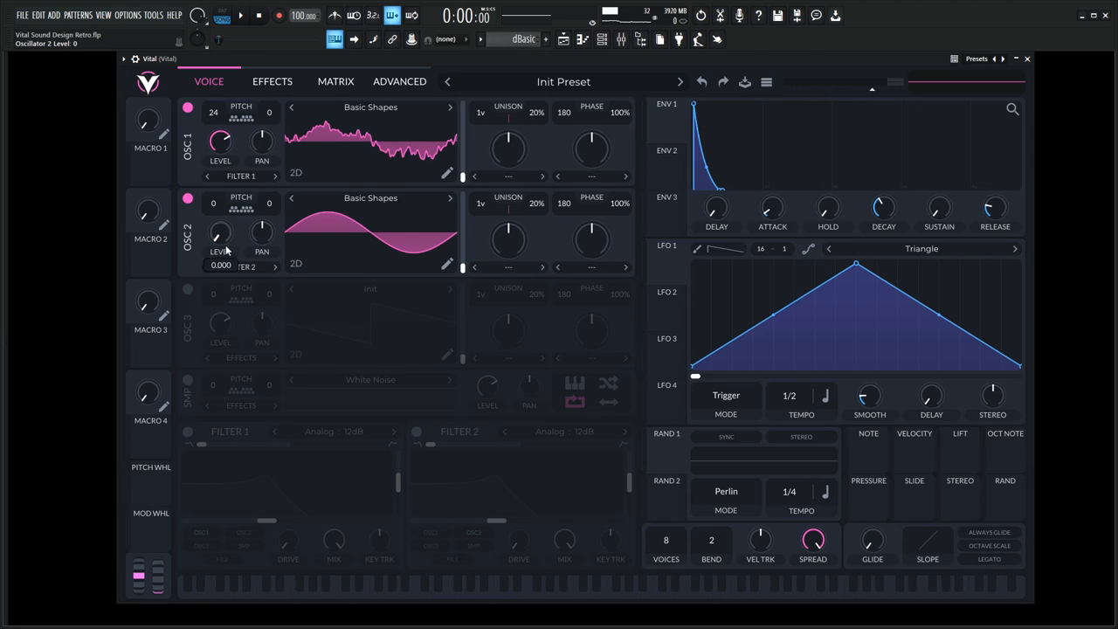
# Step: Set oscillator 1's distortion to FM < OSC 2 and raise the FM amount
pyautogui.click(592, 176)
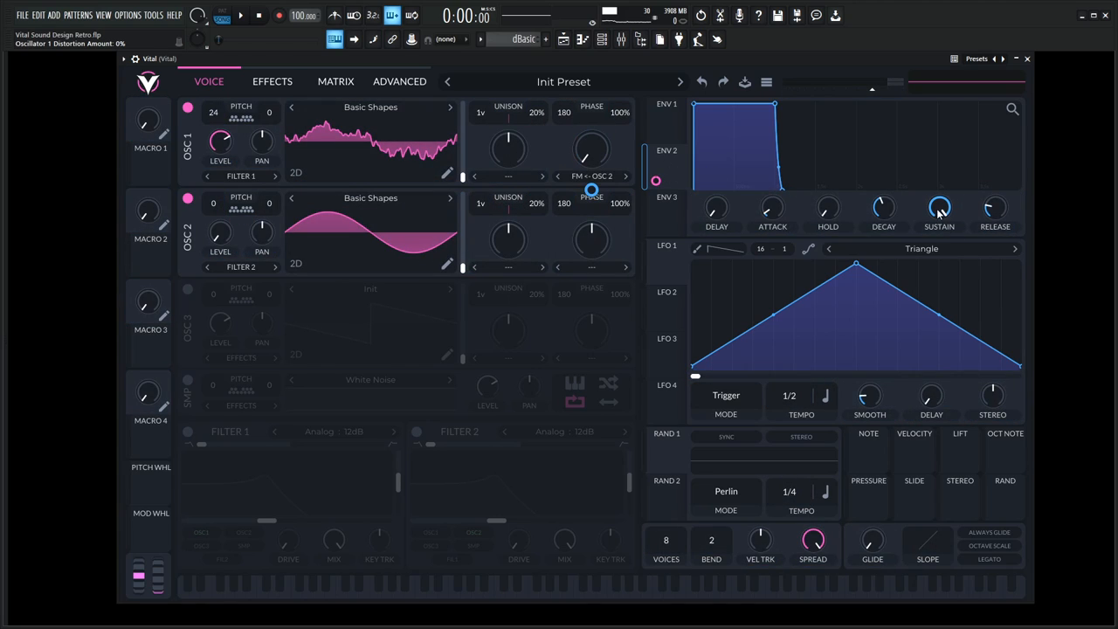
pyautogui.moveTo(940, 210); pyautogui.dragTo(940, 253)
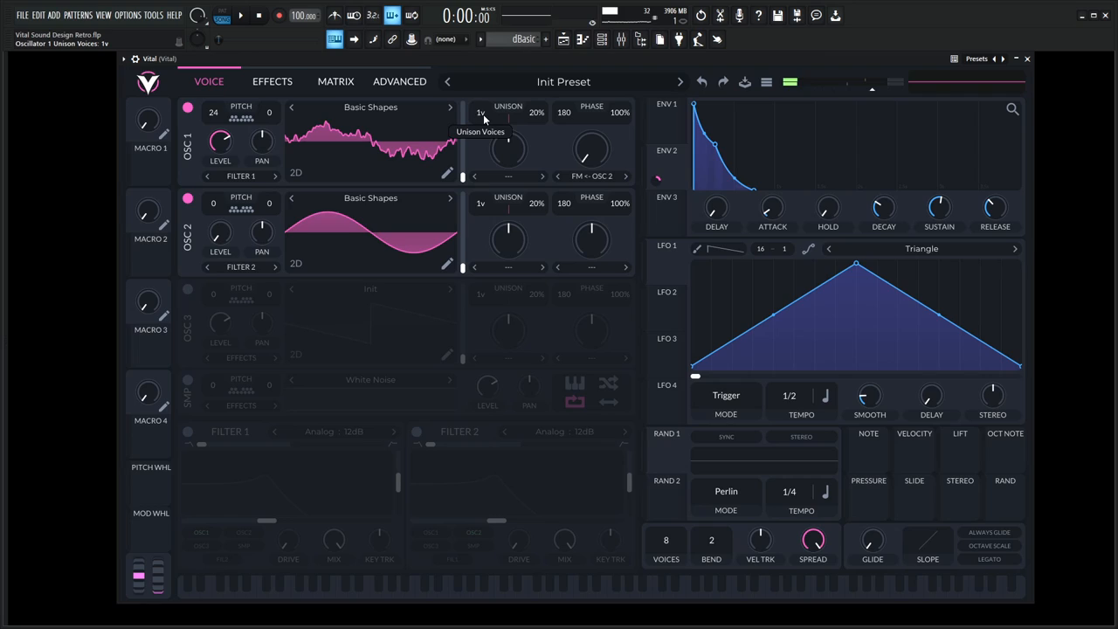
# Step: Switch to the effects page to enable the compressor and delay
pyautogui.click(272, 82)
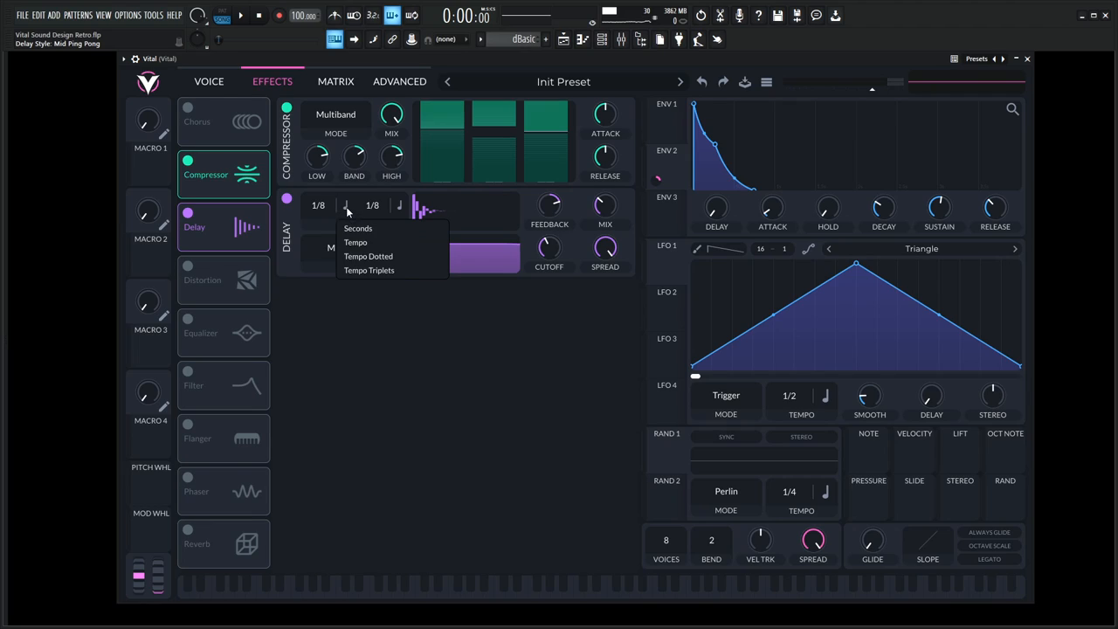
# Step: Sync the delay time to tempo and adjust its filtered frequency band
pyautogui.click(366, 255)
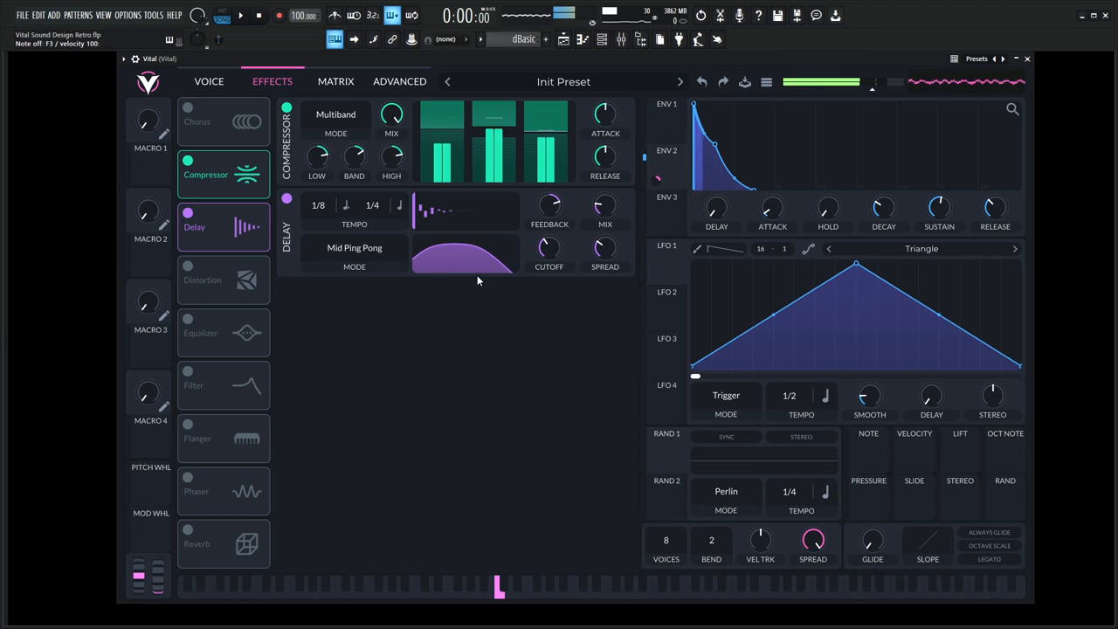
pyautogui.moveTo(549, 206); pyautogui.dragTo(549, 224)
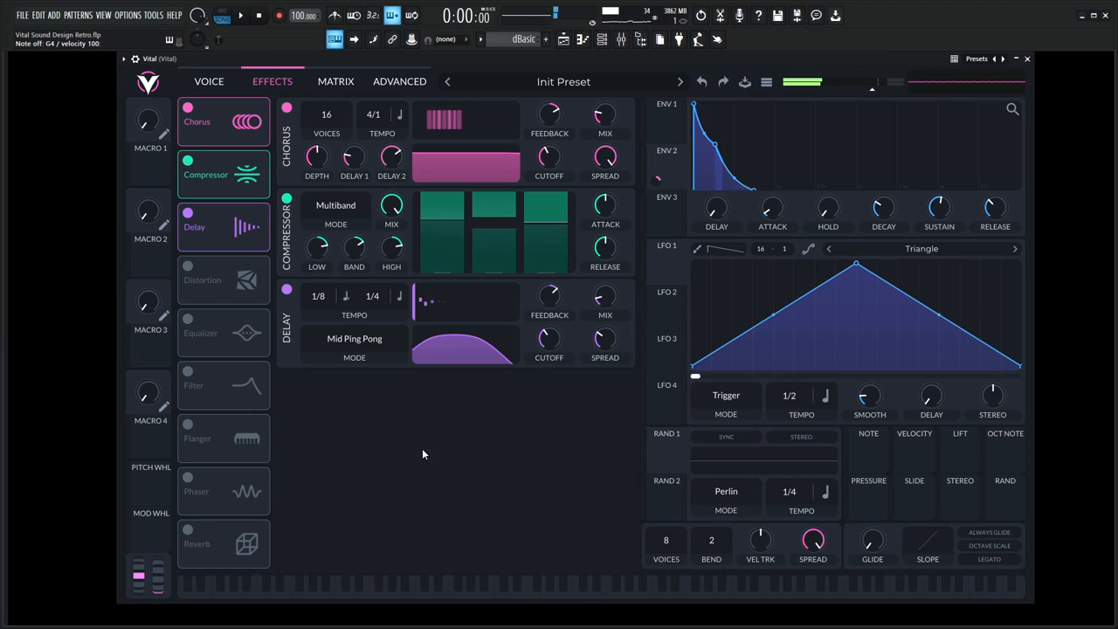
# Step: Enable the reverb at the end of the effects chain
pyautogui.click(185, 545)
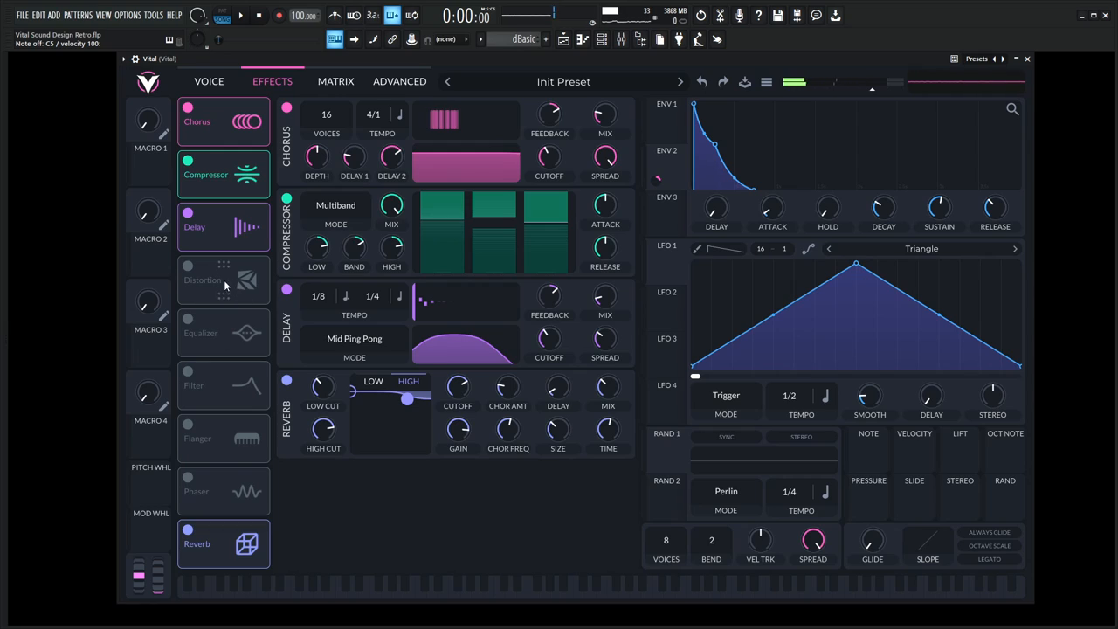
# Step: Enable hard-clip distortion, then return to the oscillator page
pyautogui.click(188, 265)
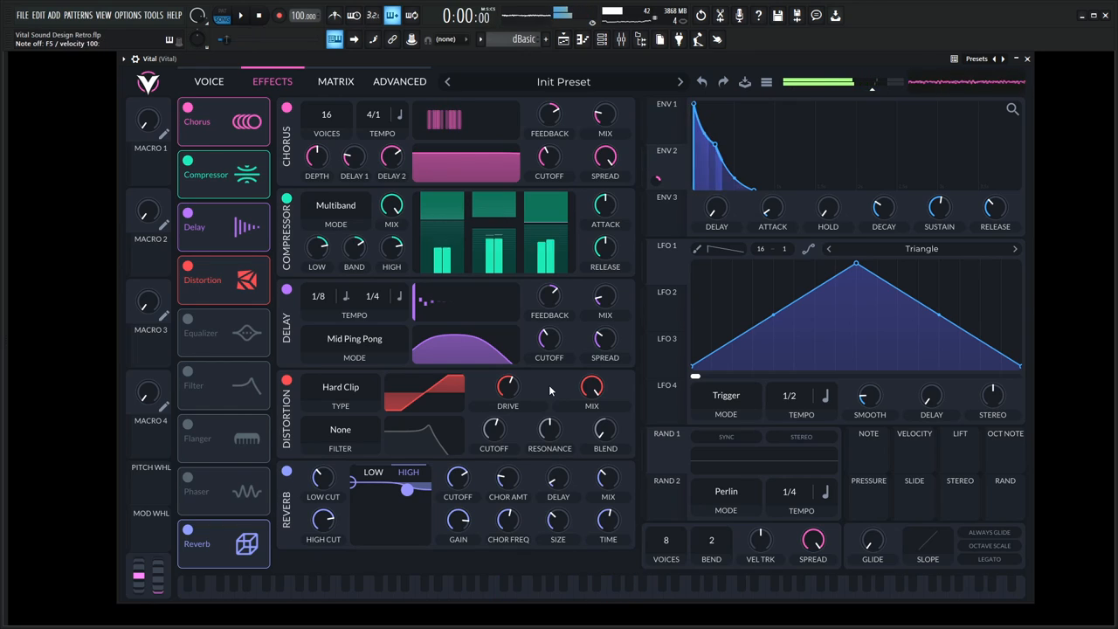
pyautogui.click(209, 82)
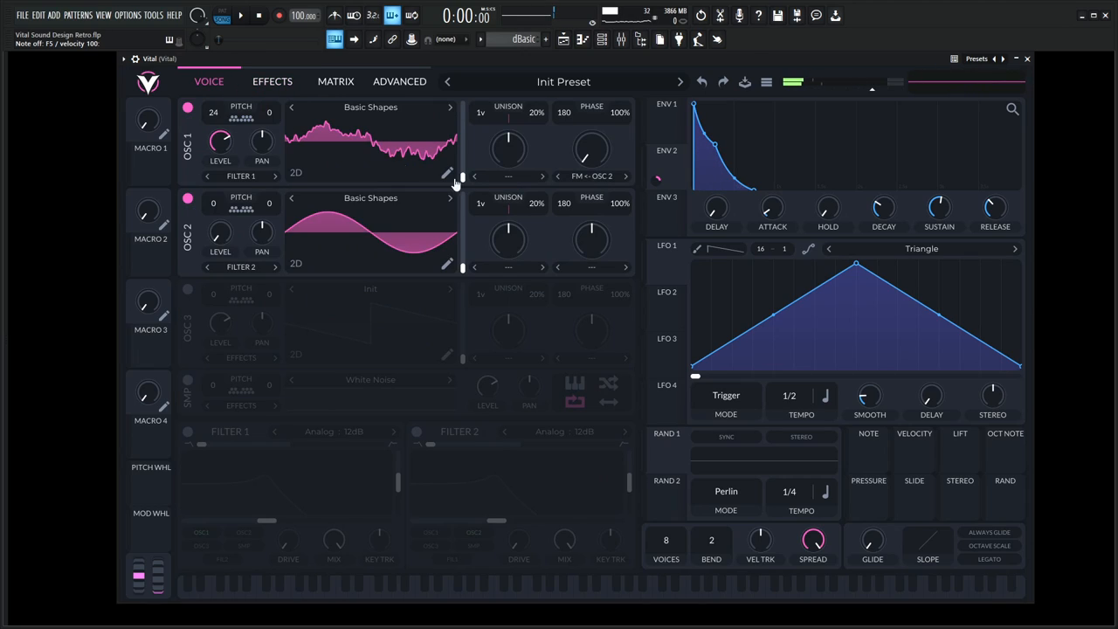
pyautogui.moveTo(314, 206)
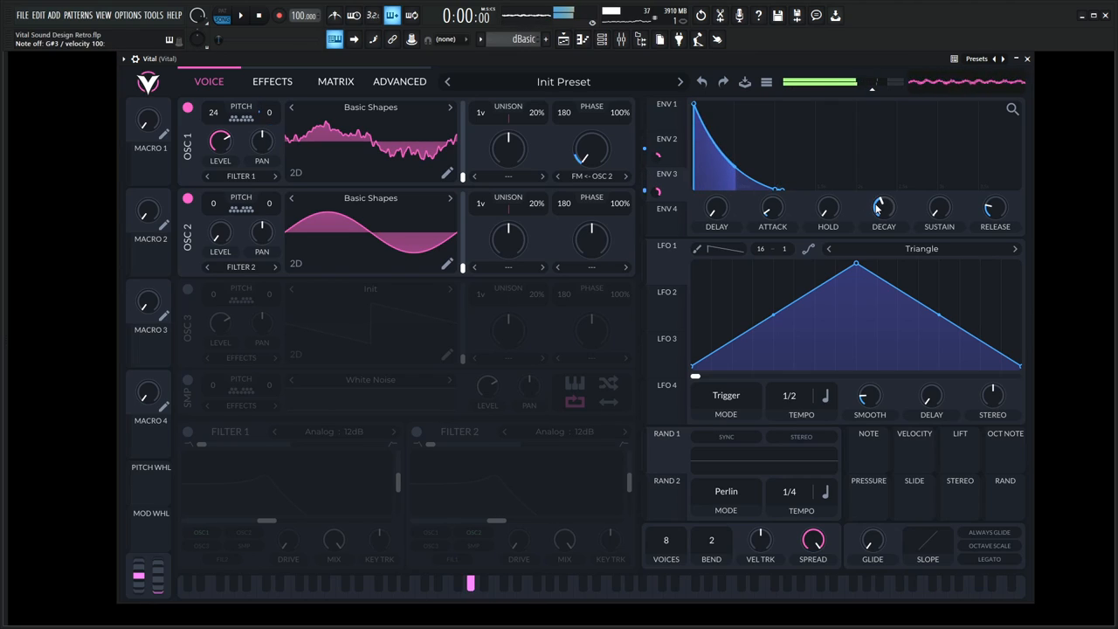
# Step: Shorten envelope 3's decay to a fast, steep shape
pyautogui.moveTo(884, 210); pyautogui.dragTo(884, 228)
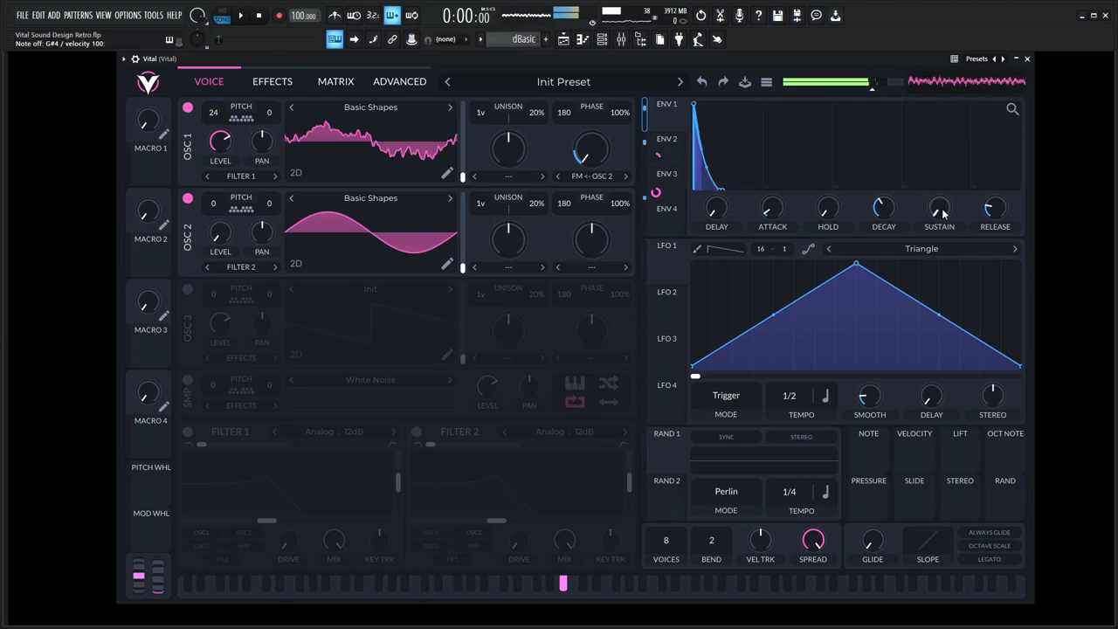
# Step: Reshape envelope 3's decay curve and tighten its decay time
pyautogui.moveTo(940, 206); pyautogui.dragTo(940, 213)
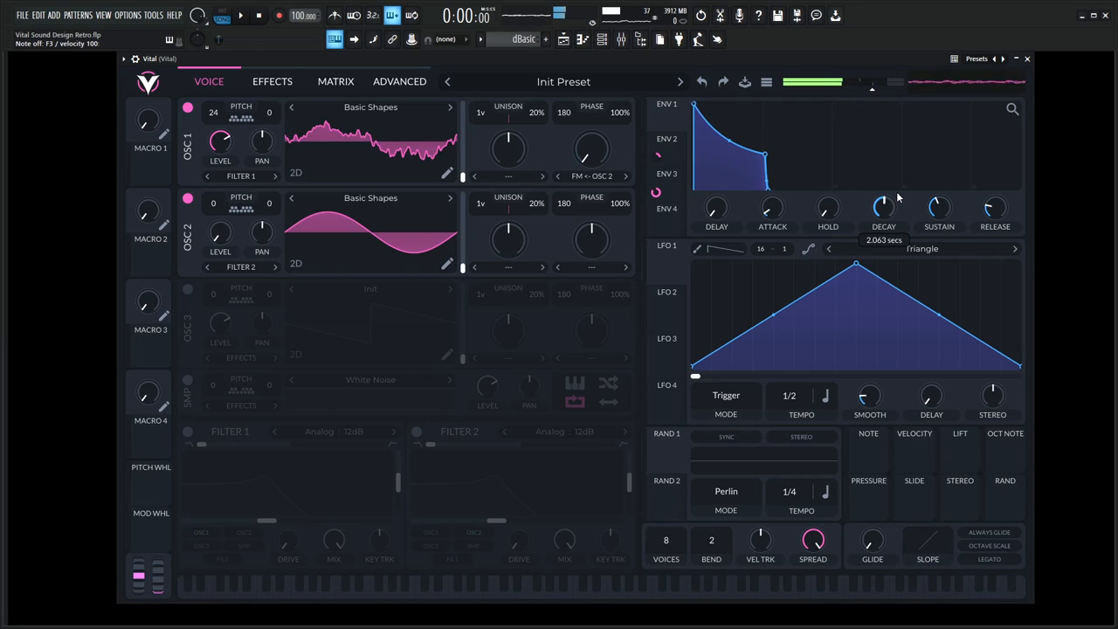
pyautogui.click(265, 21)
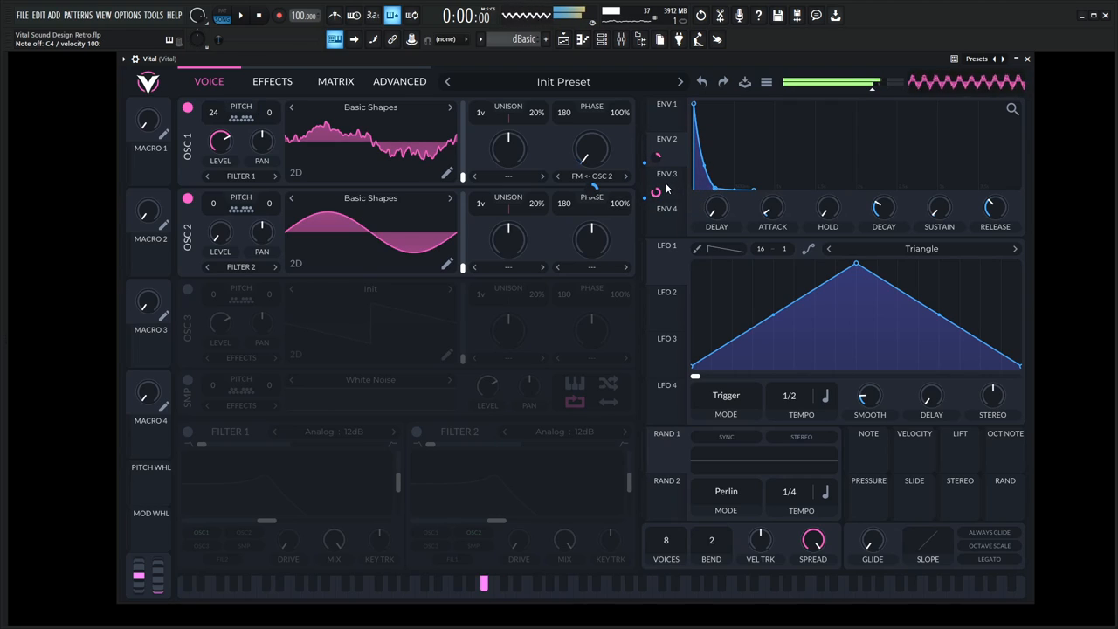
# Step: Switch on filter 1 as an Analog 12dB low-pass
pyautogui.click(664, 173)
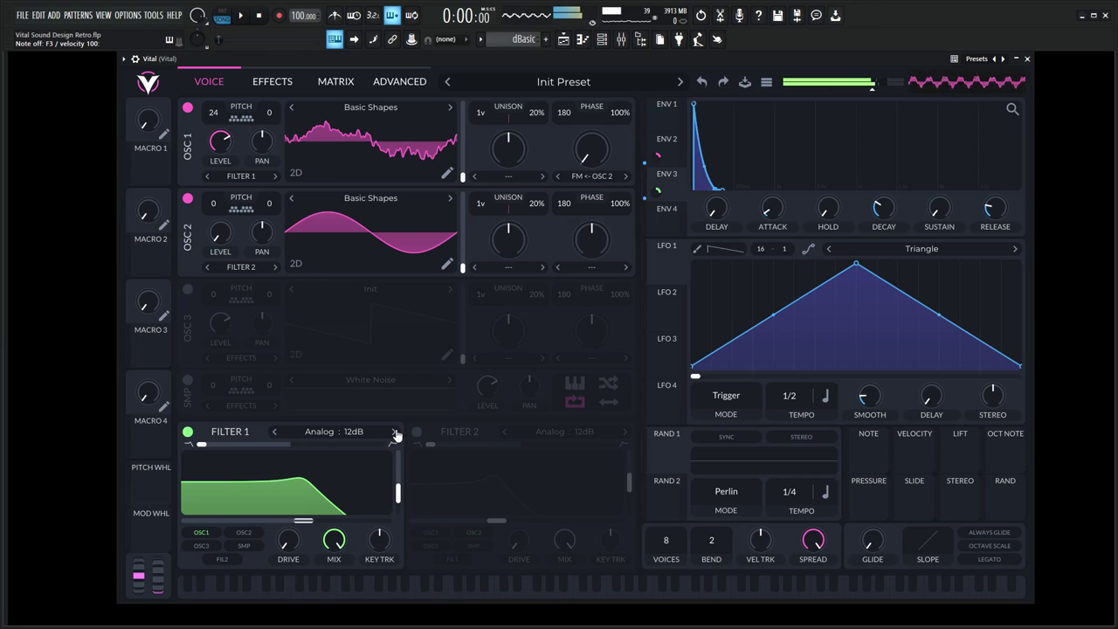
# Step: Switch filter 1 to the Dirty 24dB model and raise resonance to about 33%
pyautogui.click(332, 431)
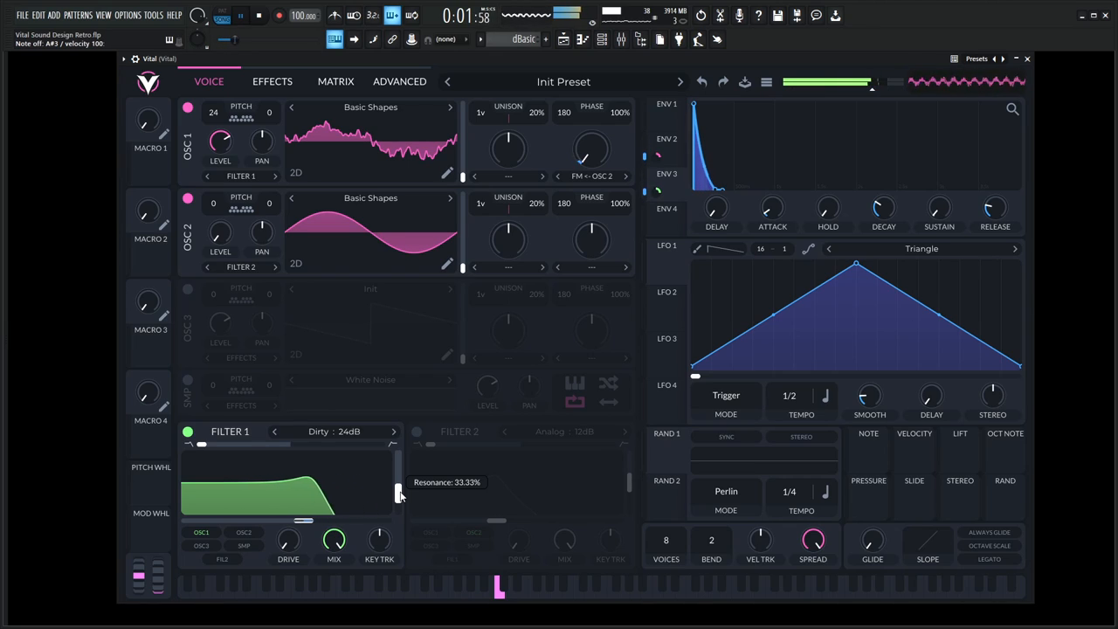
pyautogui.click(272, 82)
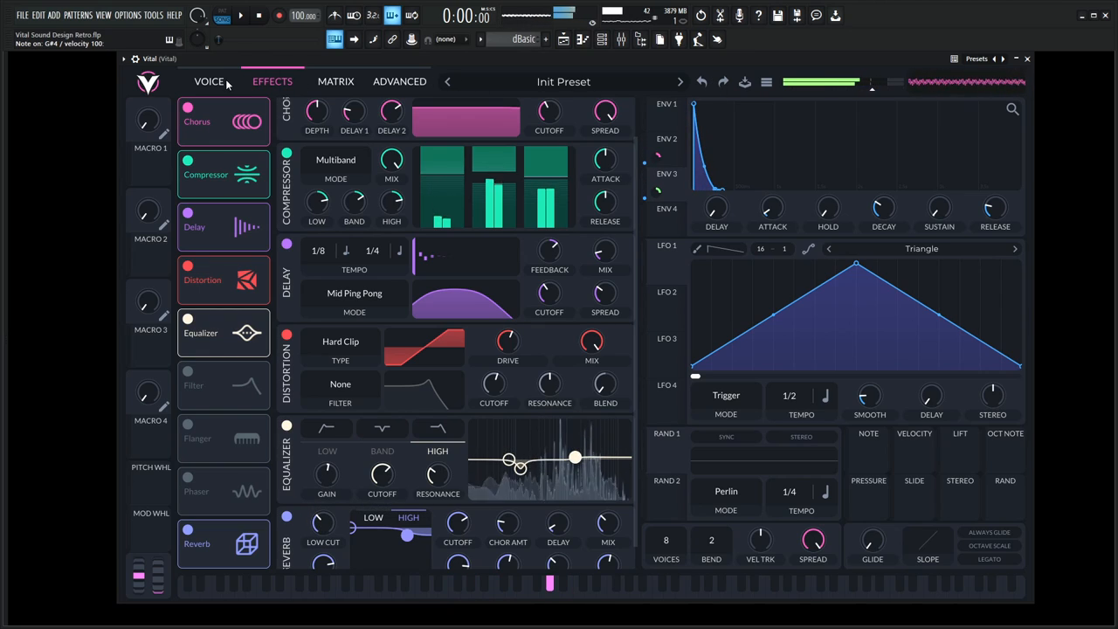
# Step: Return to the Voice page showing the oscillators and the dirty filter
pyautogui.click(209, 82)
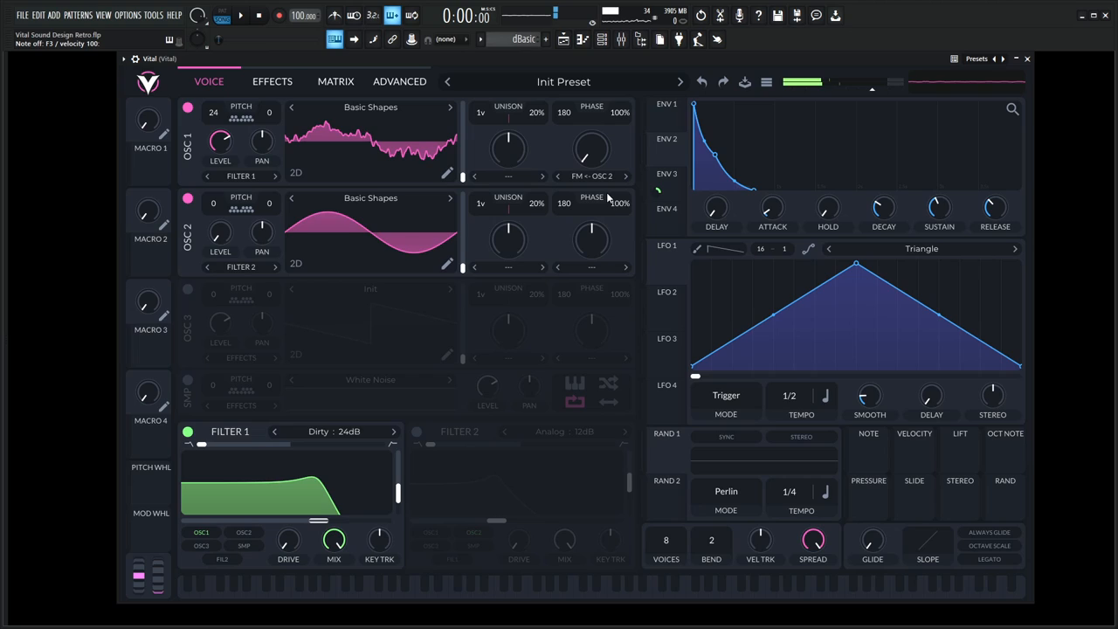
pyautogui.click(255, 17)
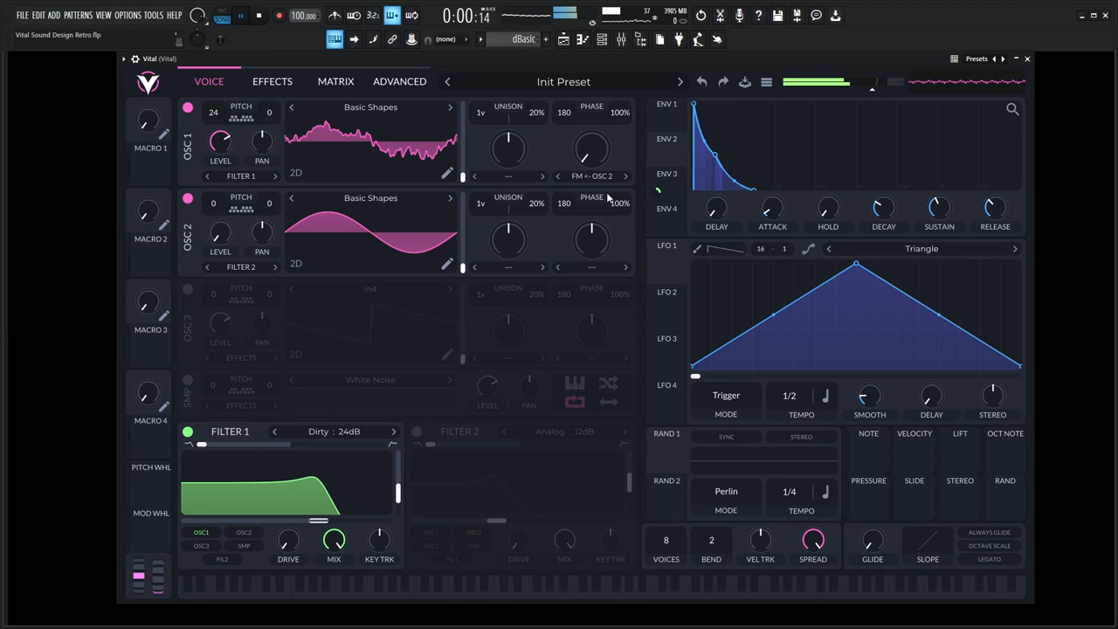